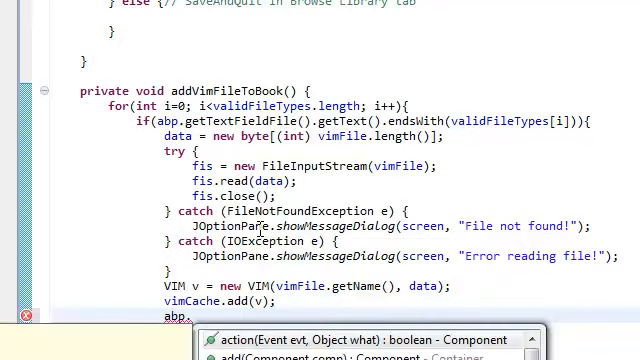
Probe content assist for an abp log getter, then abandon the unfinished abp.getT call.
type("getT")
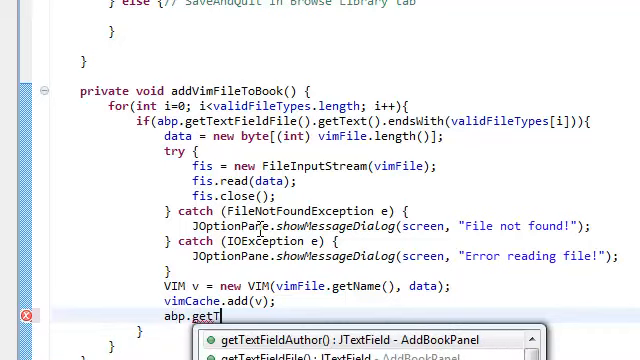
key("Backspace")
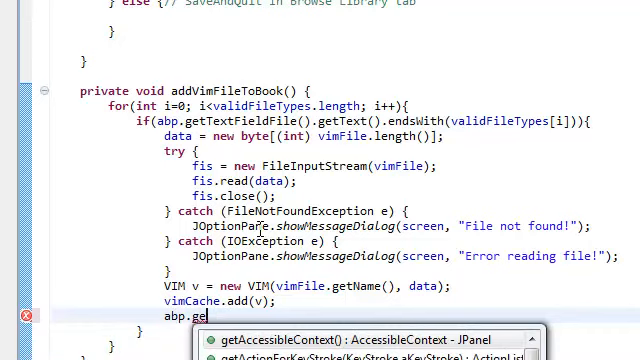
key("Escape")
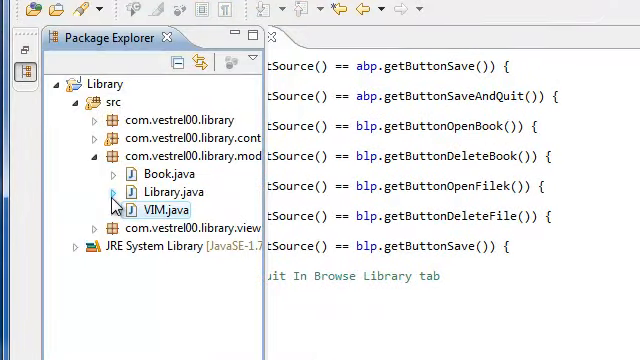
In AddBookPanel.java, locate the jtaLog JTextArea field and scroll to the getter methods.
left_click(88, 156)
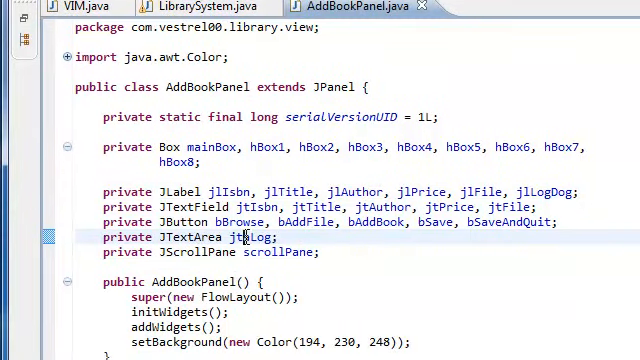
double_click(258, 236)
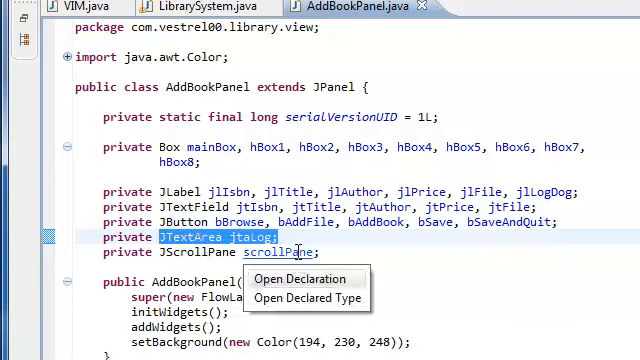
left_click(300, 280)
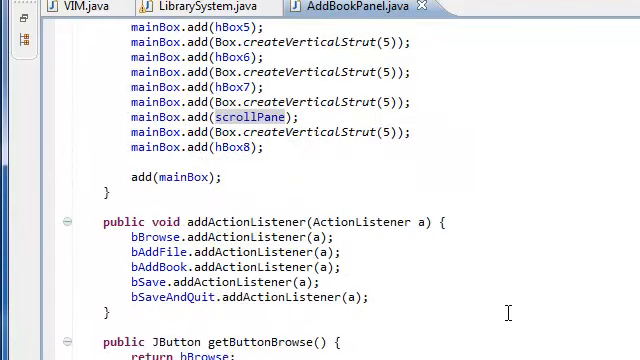
scroll("down", 3)
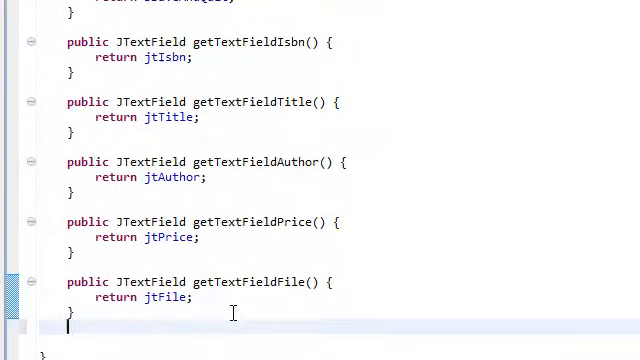
Declare a public JTextArea getTextAreaLog() getter below getTextFieldFile.
type("public")
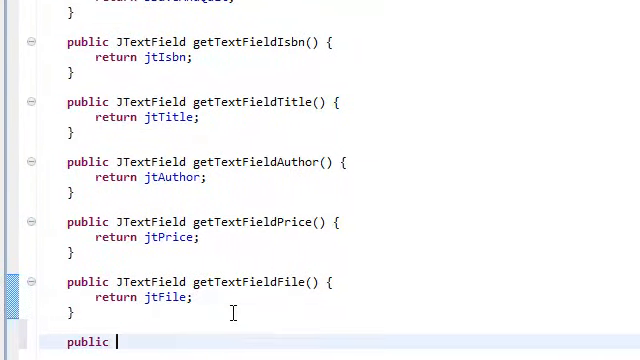
type("JTextArea jtaLog;")
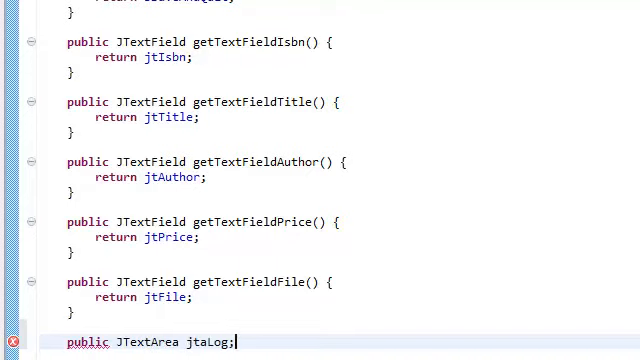
double_click(204, 342)
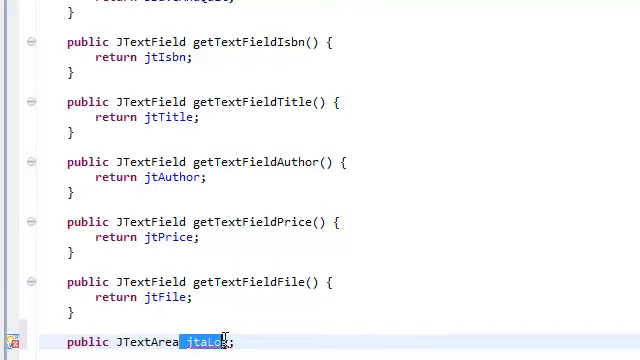
key("Delete")
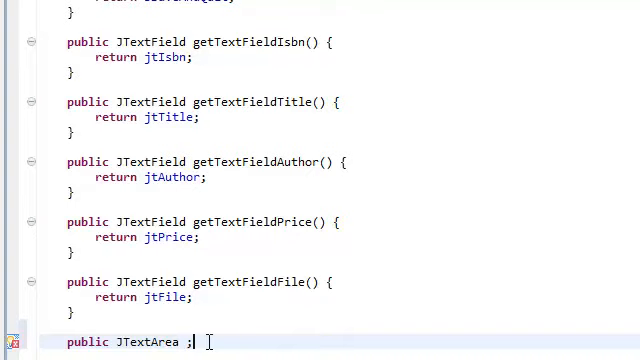
type("get")
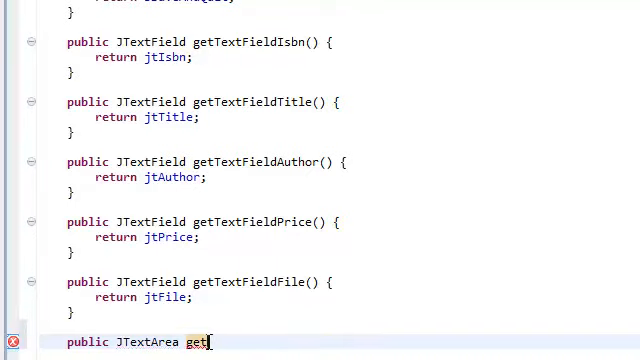
type("TextAreaLog")
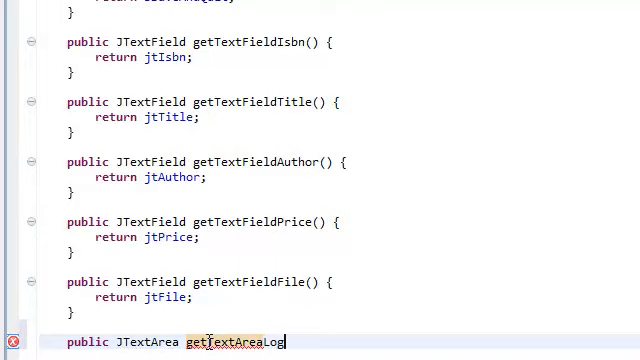
type("Dog(){")
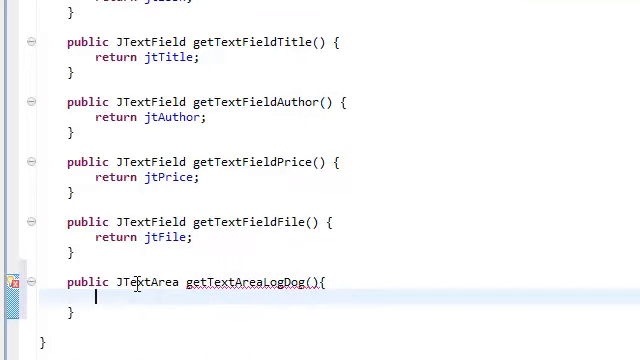
Give getTextAreaLog a body that returns the jtaLog text area.
type("reu")
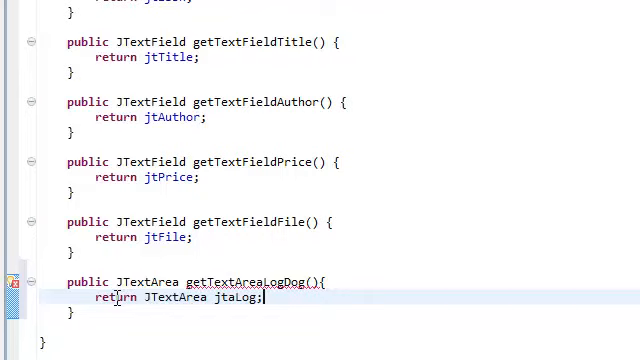
double_click(176, 296)
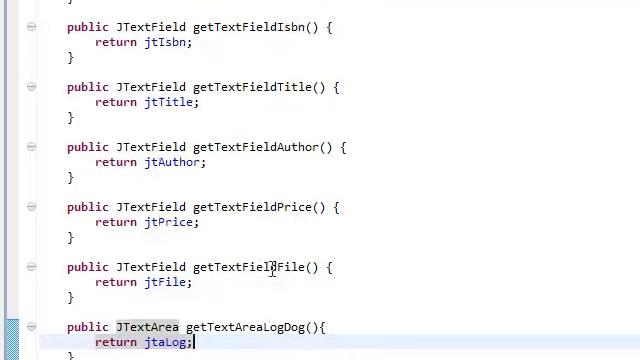
scroll("down", 3)
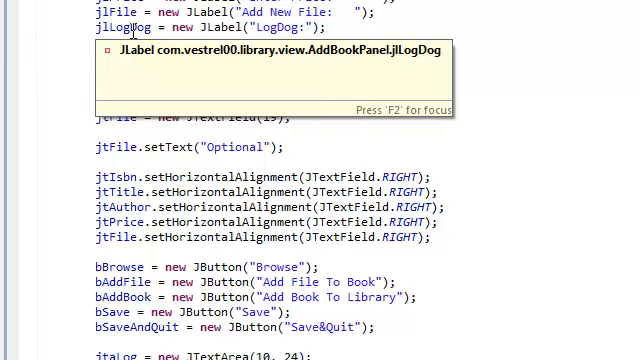
scroll("down", 3)
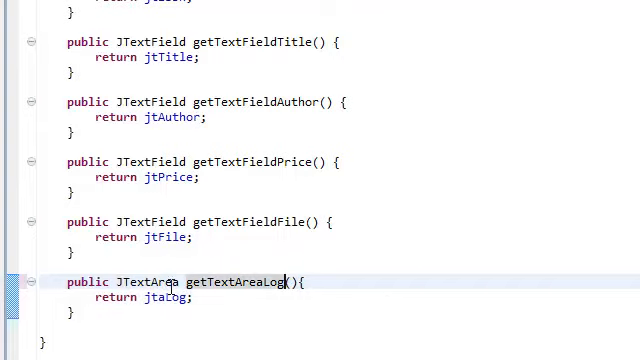
left_click(192, 298)
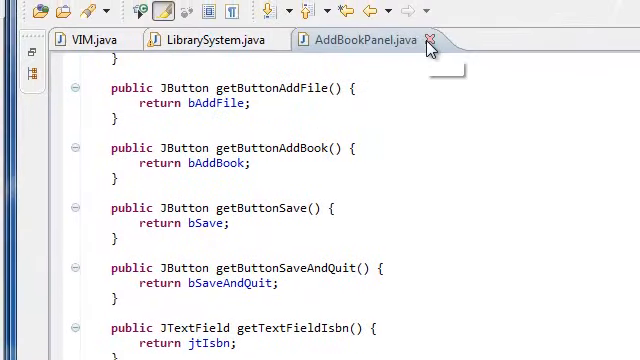
After vimCache.add(v), start an abp.getTextAreaLog() call and pick its next method via content assist.
left_click(432, 40)
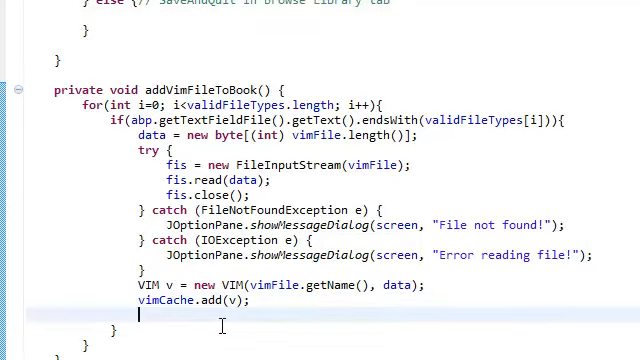
type("abp.g")
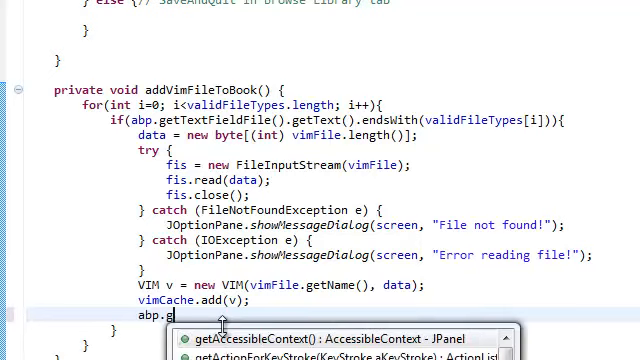
type("etTextAreaLog(")
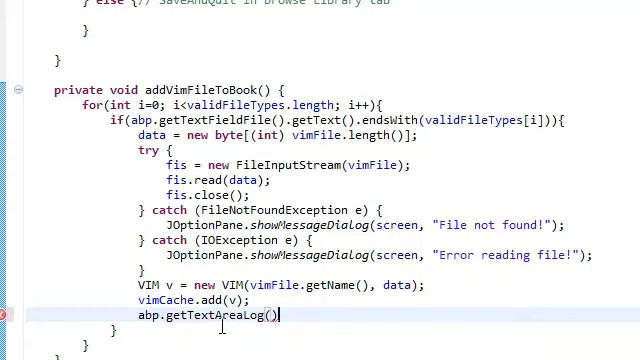
type(".")
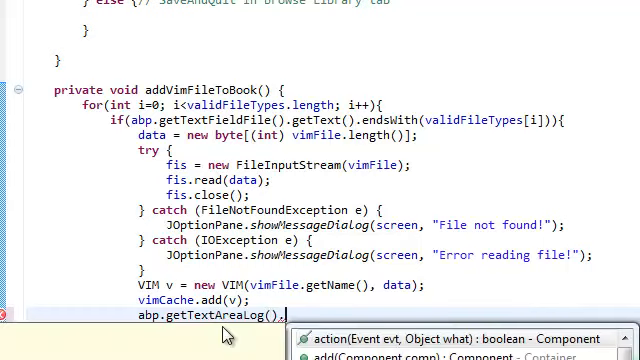
type("setT")
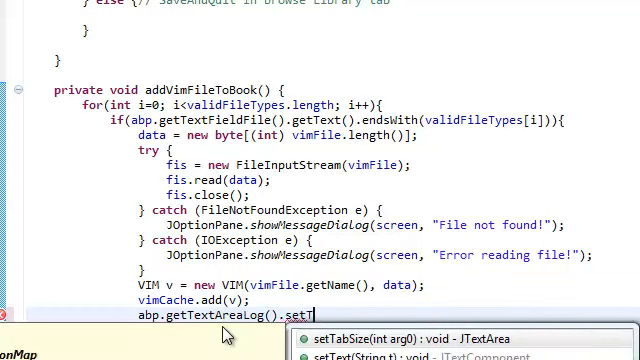
key("BackSpace")
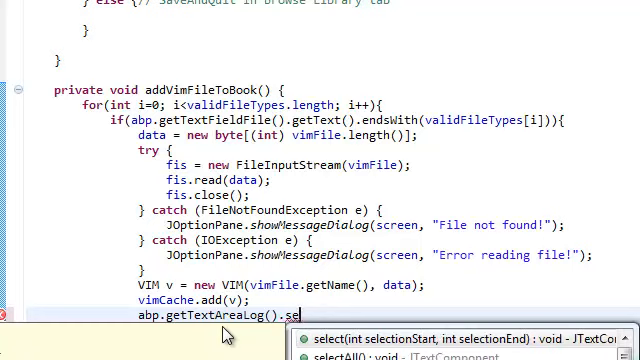
type("add")
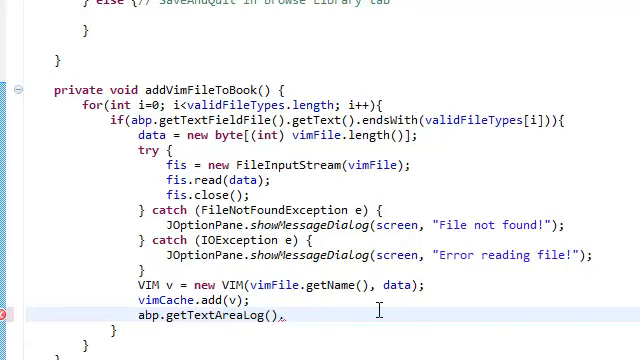
Make the log statement read abp.getTextAreaLog().append("\n" + ...).
type(".")
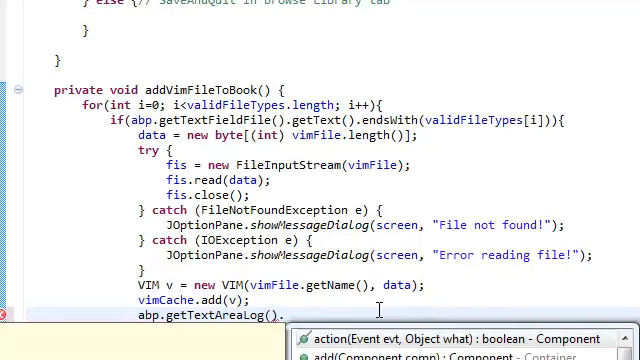
type("append(\"\\")
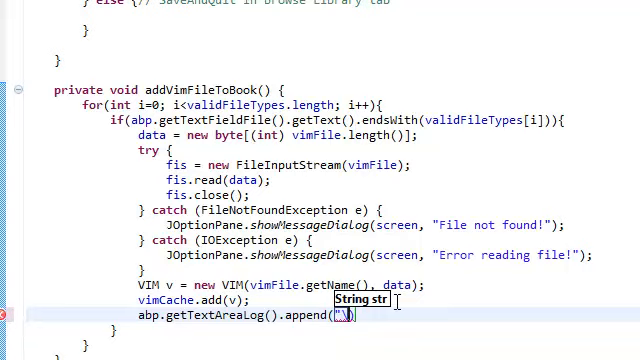
type("\\n")
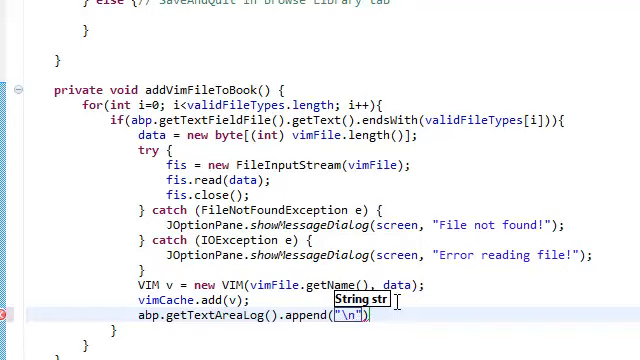
type("+")
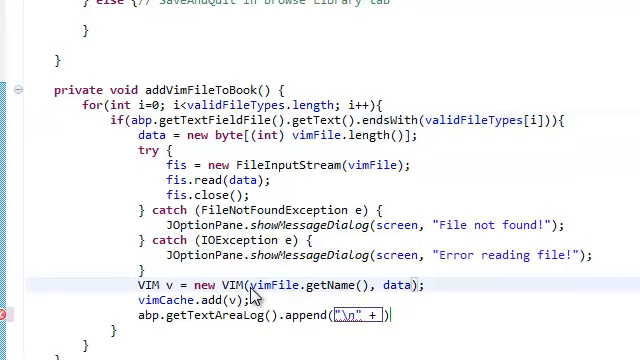
Build the VIM from abp.getTextFieldFile().getText() and log that text plus " is ready to be added to".
double_click(280, 284)
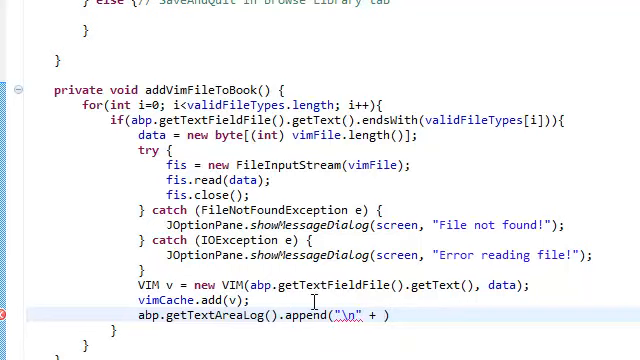
type("+ abp.getTextFieldFile().getText() + \" F\")")
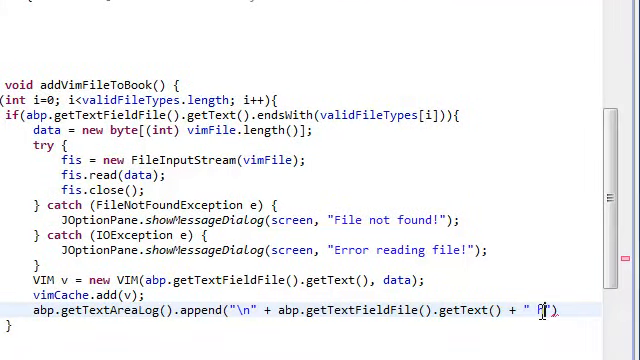
type("has be")
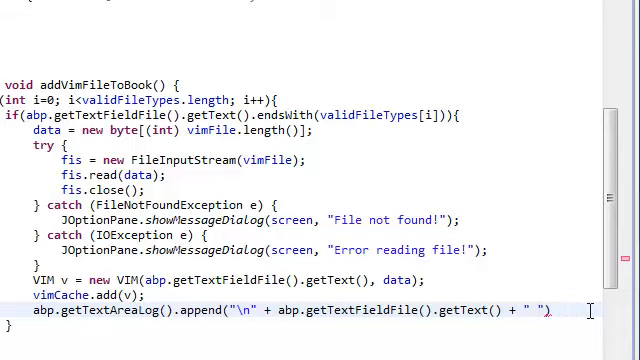
type("will be")
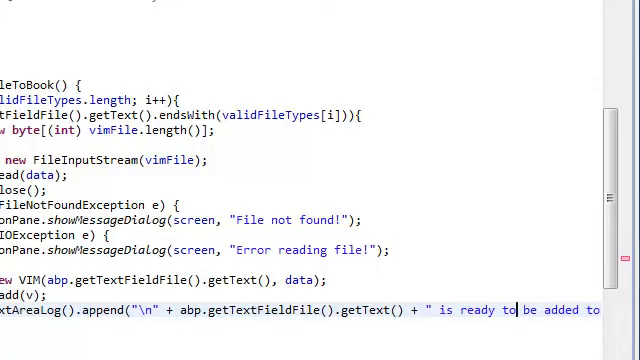
Reformat LibrarySystem.java with Ctrl+Shift+F so spacing and indentation are consistent.
scroll("right", 3)
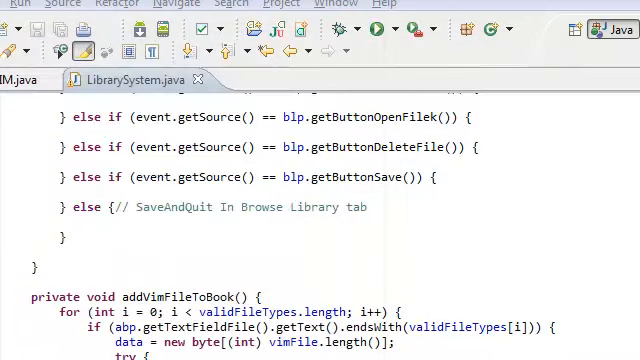
Add return; after the "is ready to be added to book." log line in the if block.
scroll("down", 3)
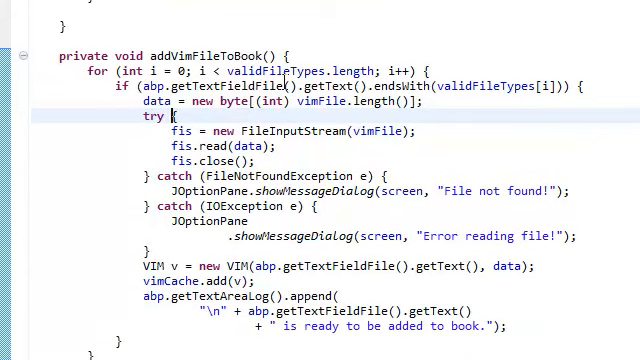
mouse_move(540, 312)
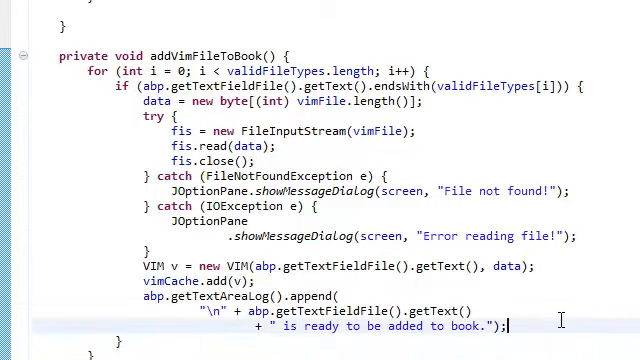
type("retur")
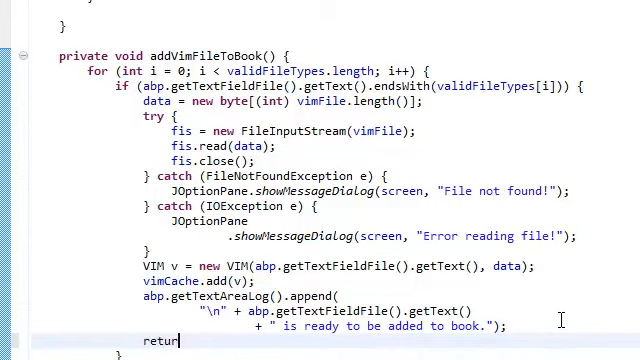
type("n;")
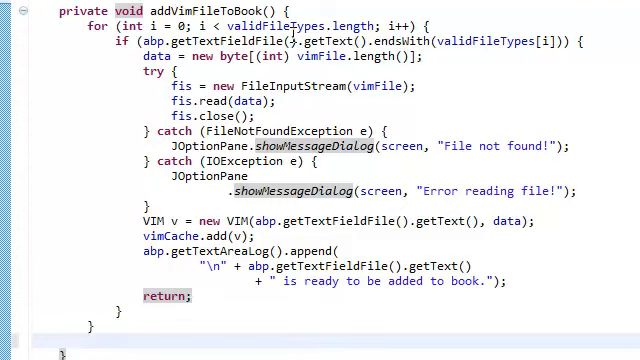
Below the loop, show a JOptionPane.showMessageDialog with the file text plus " is not a valid file type!".
scroll("down", 3)
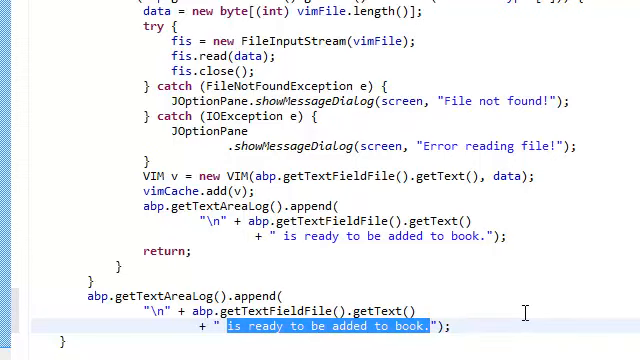
type("is not a valid file type!\");")
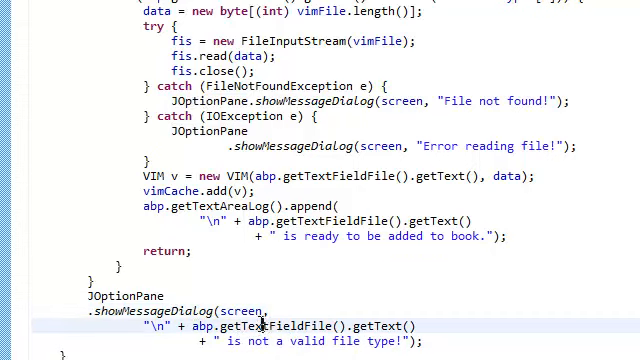
Drop the leading newline and extend the invalid-type message with a concatenated reminder variable.
double_click(258, 326)
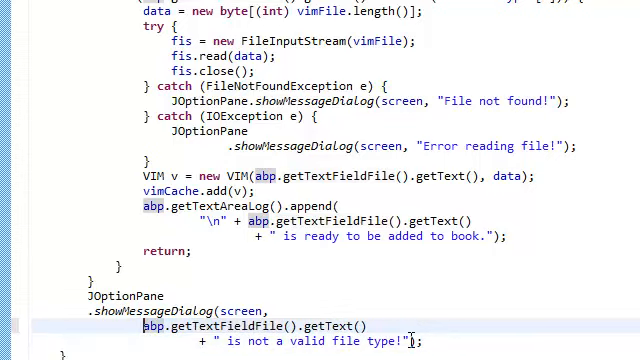
scroll("down", 3)
type("\\n")
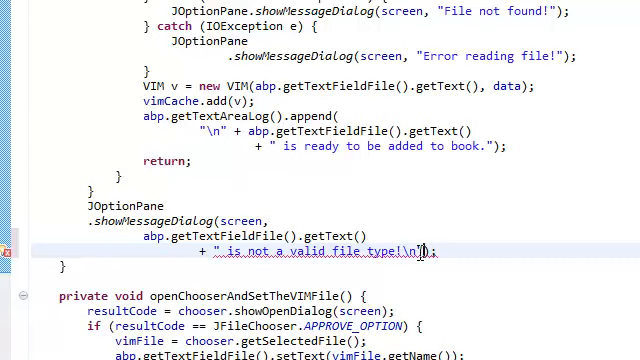
type("+")
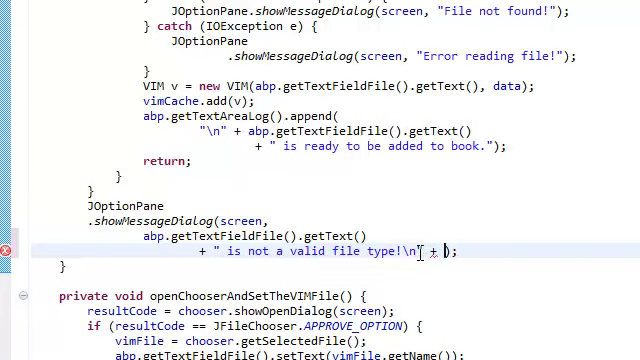
type("invali")
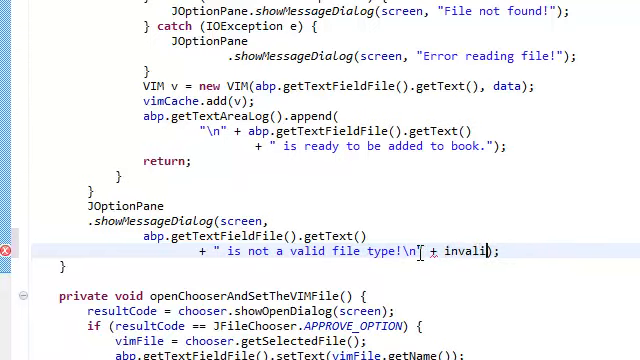
key("Backspace")
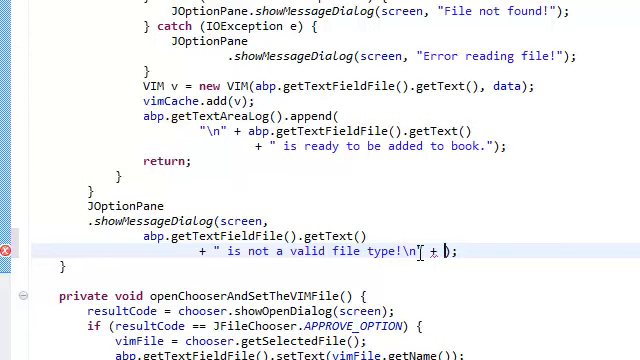
type("y")
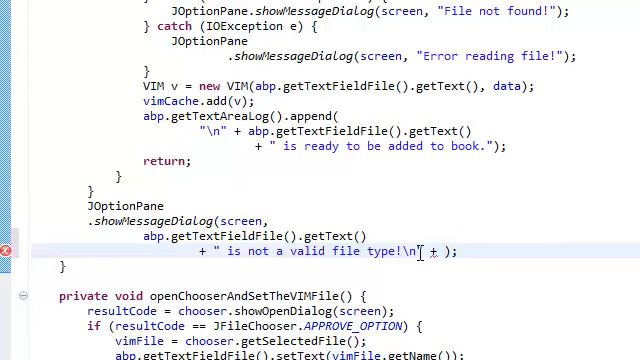
Name the appended variable validFileTypeReminder and begin its private field below validFileTypes.
type("validFileType")
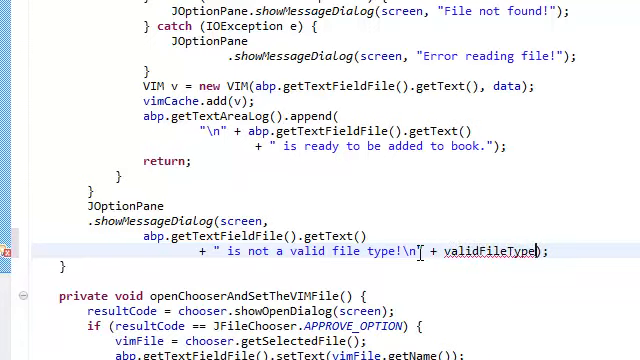
type("Messe")
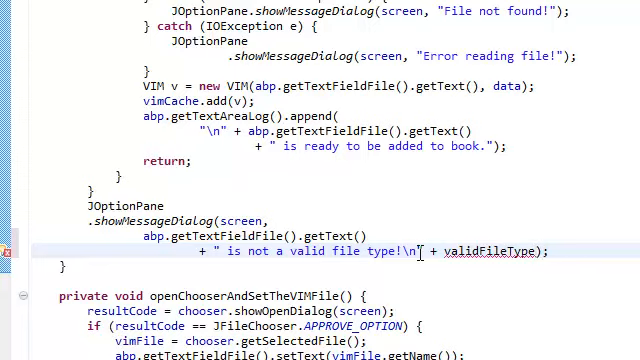
type("Reminder")
type("priv")
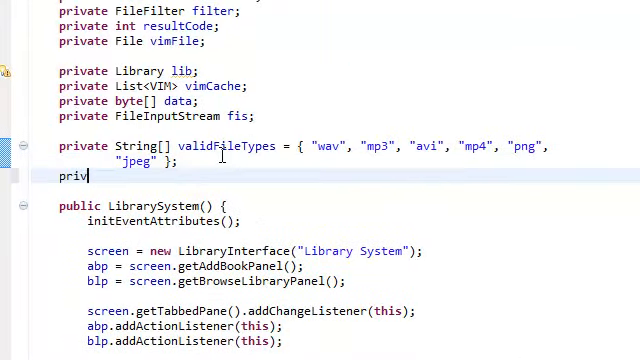
Declare 'private String validFileTypeReminder;' under validFileTypes and copy its name for reuse.
type("ate Str")
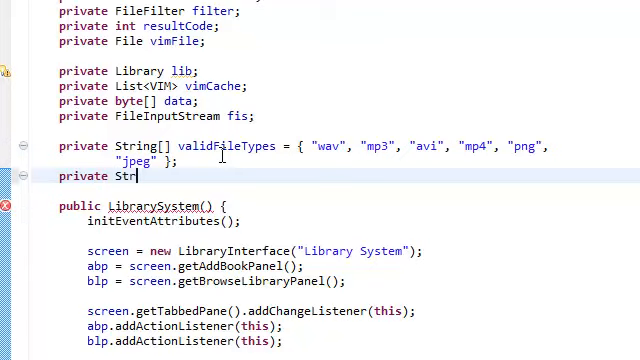
type("ing")
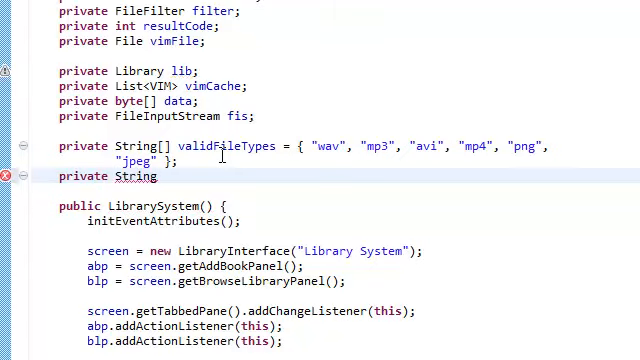
left_click(158, 176)
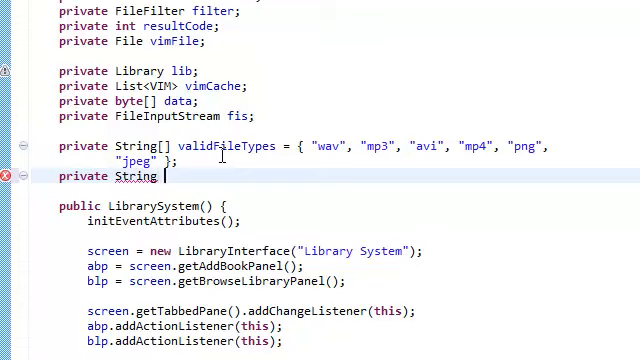
type("validFileTypeReminder;")
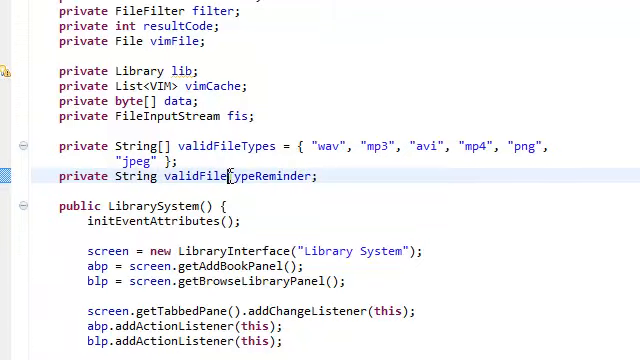
double_click(232, 176)
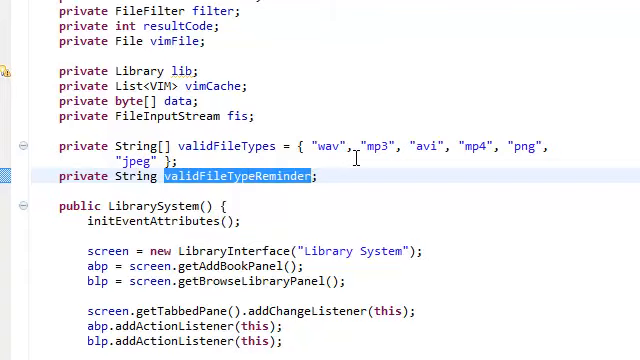
scroll("down", 3)
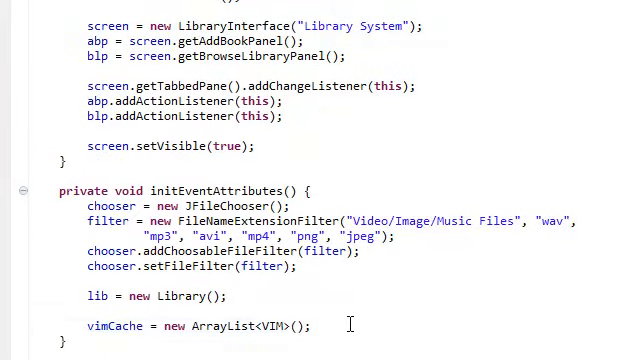
Begin the assignment validFileTypeReminder = "Valid file types end with" at the end of initEventAttributes().
type("validFileTypeReminder")
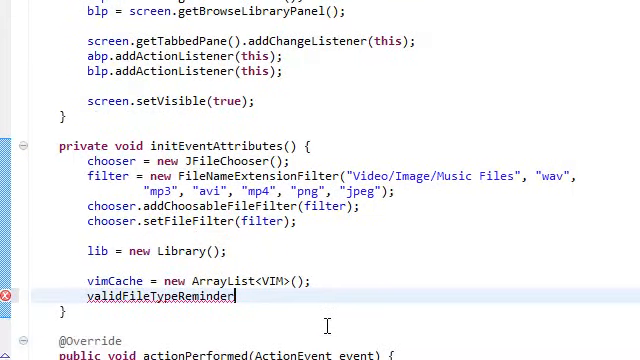
type("= \"")
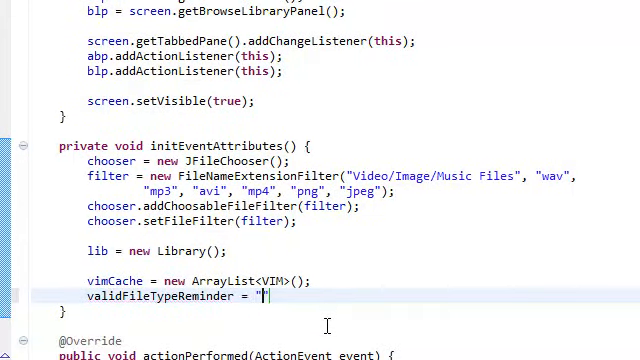
type("W")
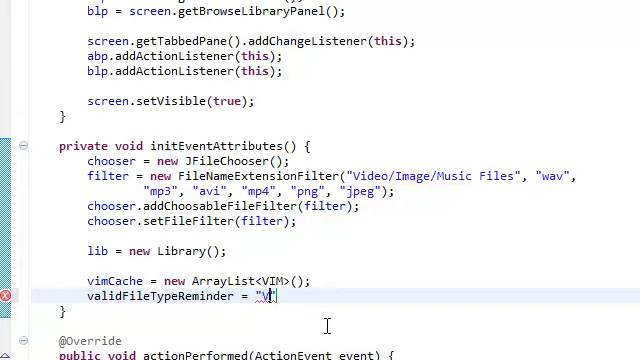
type("alid")
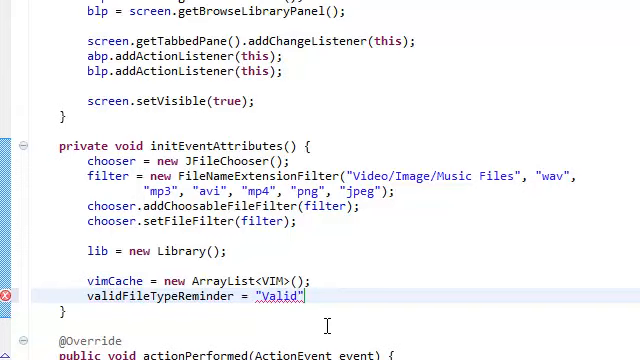
type("file.")
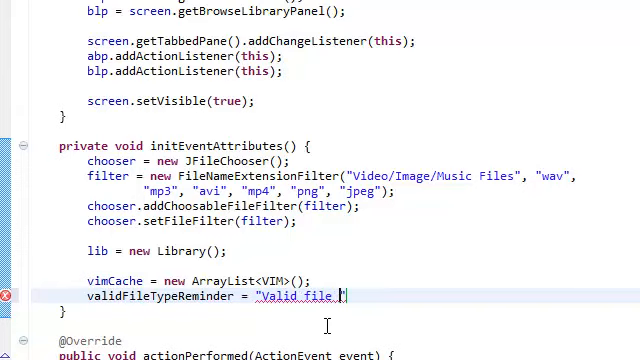
type("types")
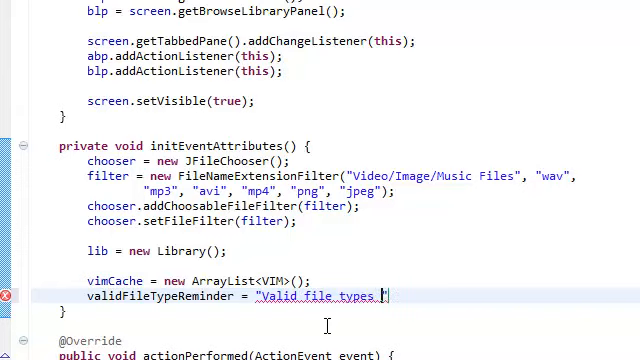
type("are")
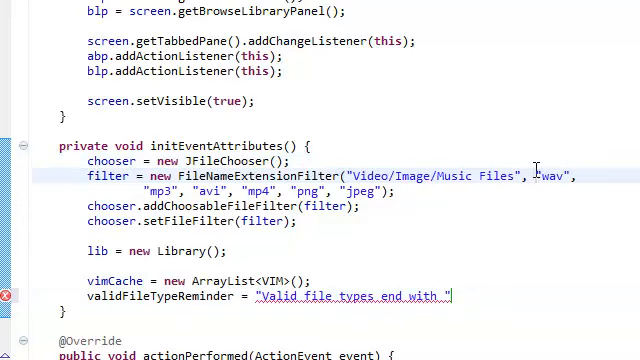
left_click_drag(540, 176, 384, 192)
type(".")
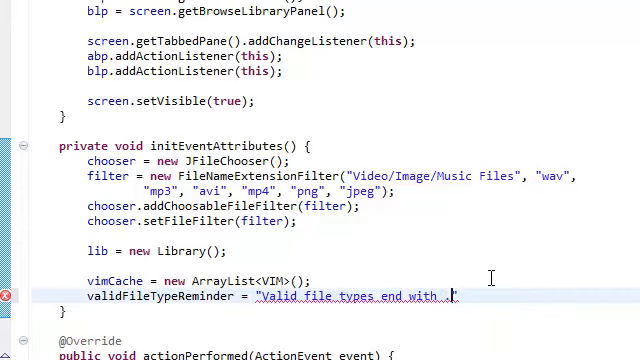
Finish the message listing .wav, .mp3, .avi, .mp4, png extensions and close the string.
type("wav,")
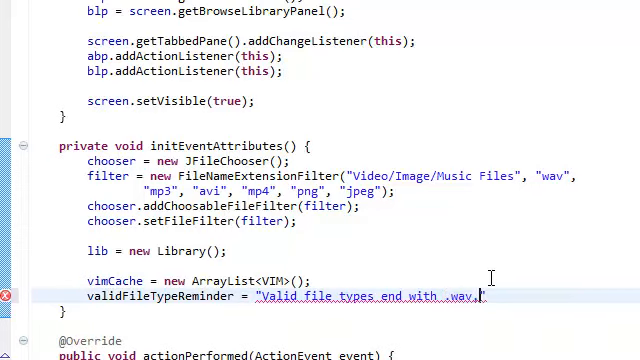
type("m")
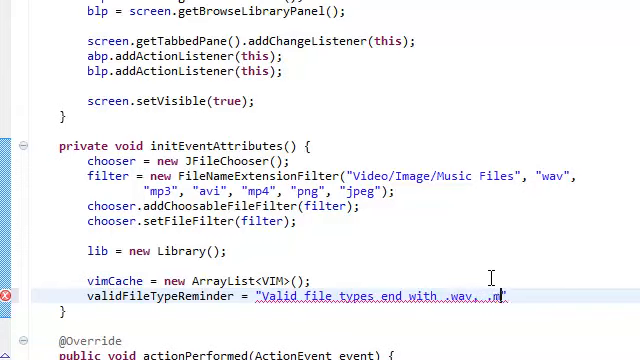
type("p3")
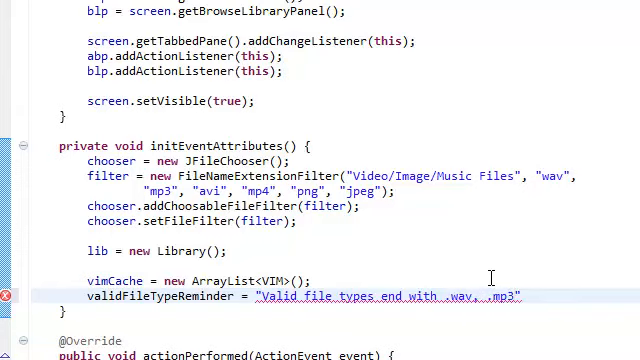
left_click(516, 296)
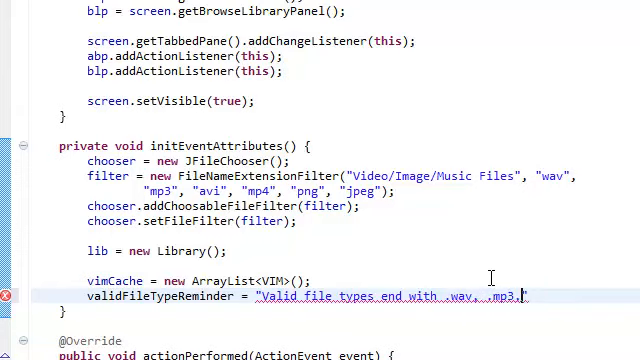
type("...\"")
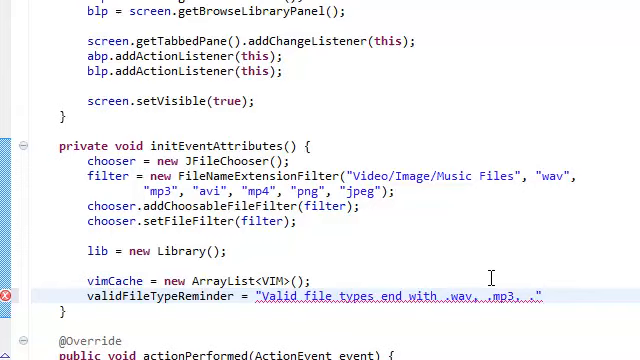
type("avi")
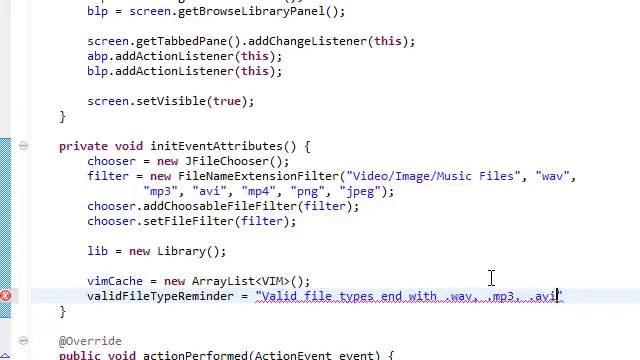
type("\"")
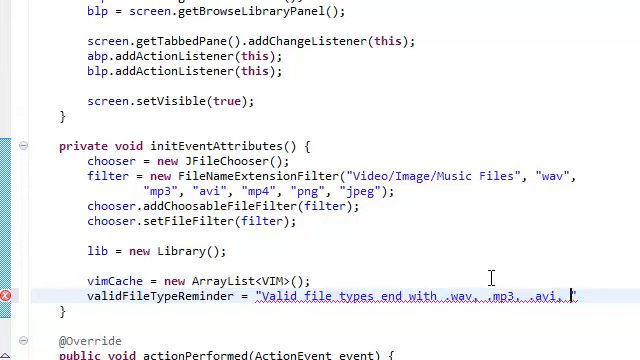
type(".mp4,")
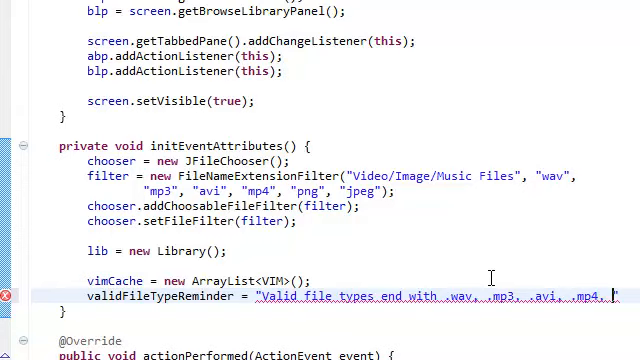
type("png")
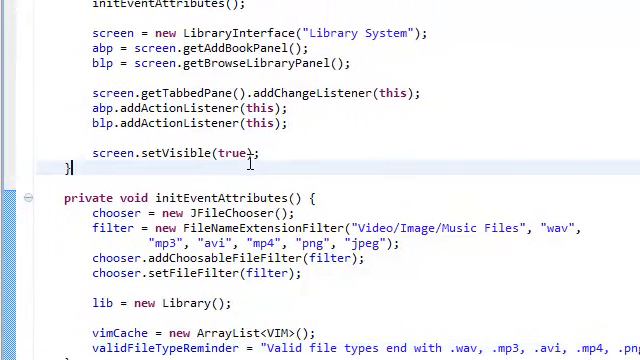
scroll("up", 3)
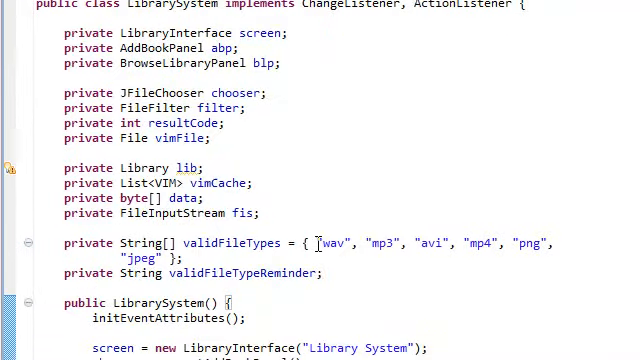